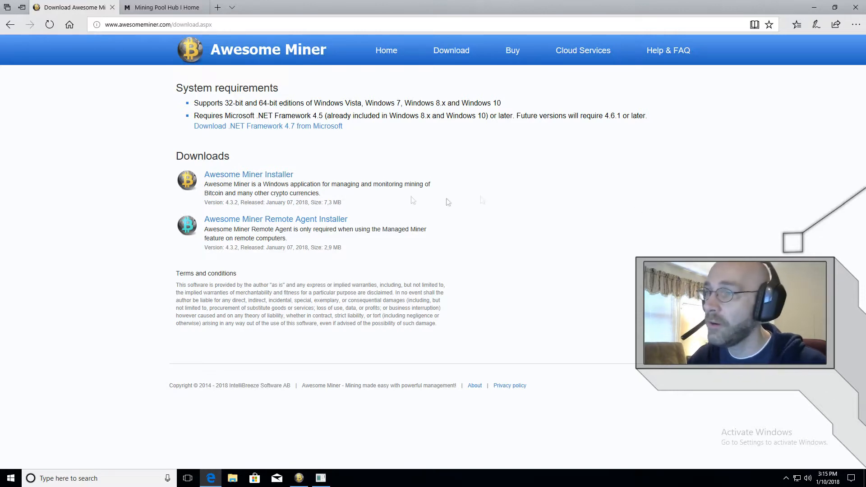
mouse_move(254, 183)
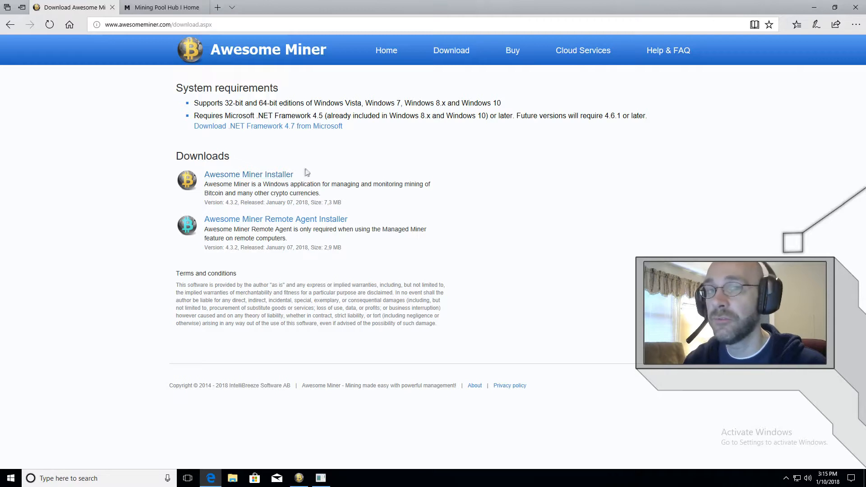
mouse_move(329, 151)
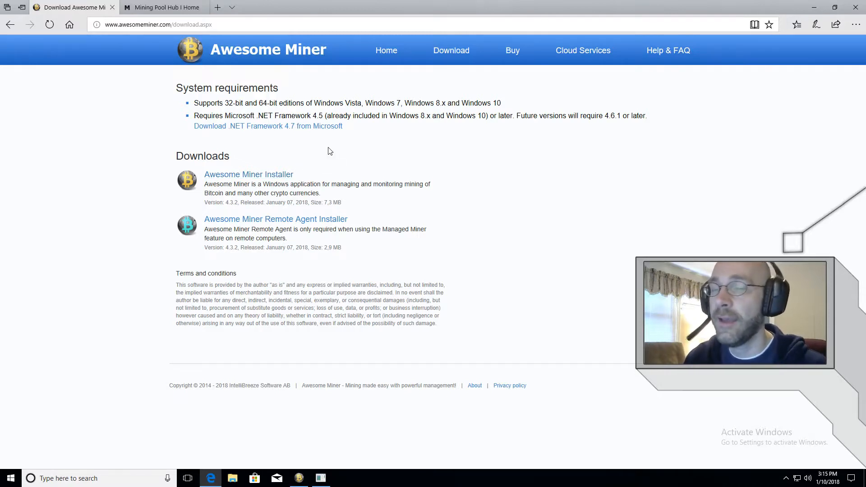
- Bring the Mining Pool Hub page to the front in Edge
click(163, 7)
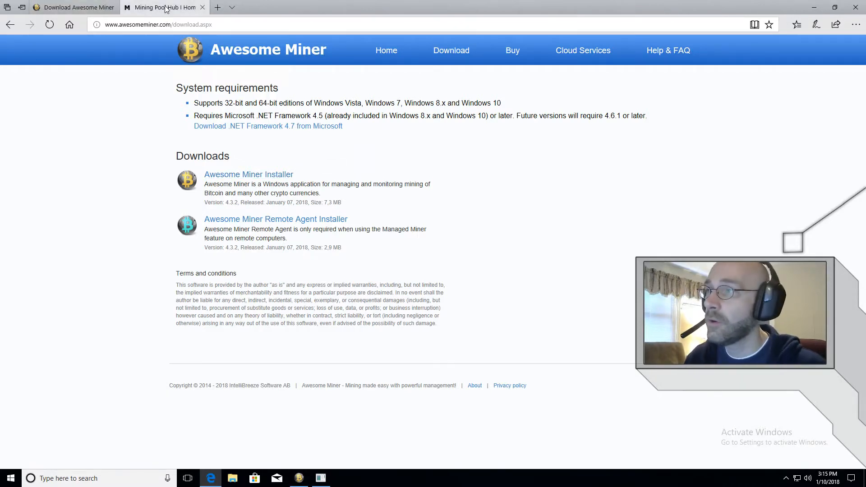
click(161, 8)
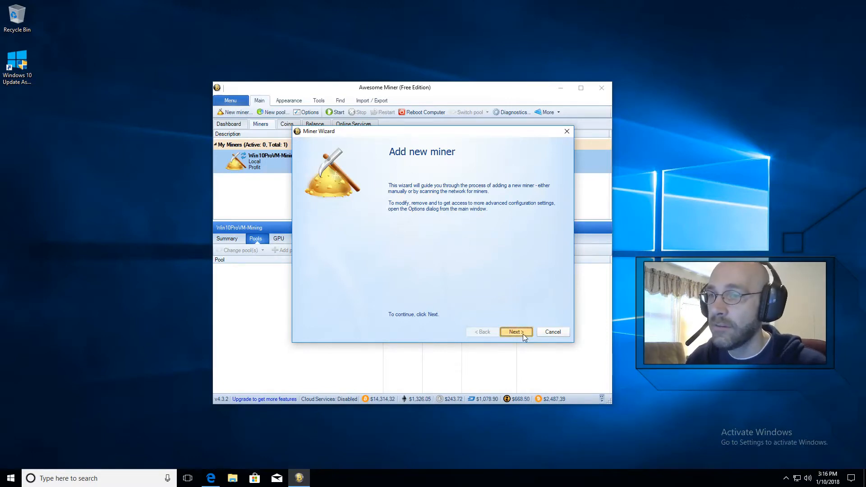
- Create a Managed Profit Miner named Miner1 on the local host with the AMD GPU profile
click(515, 331)
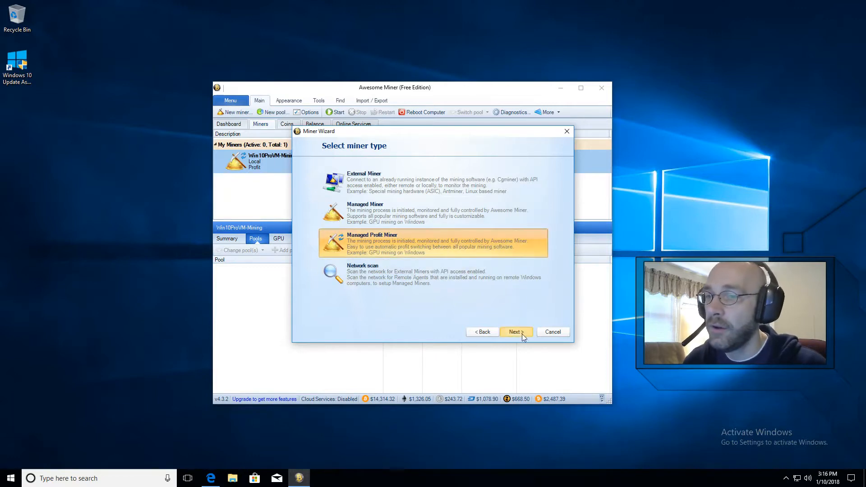
click(515, 332)
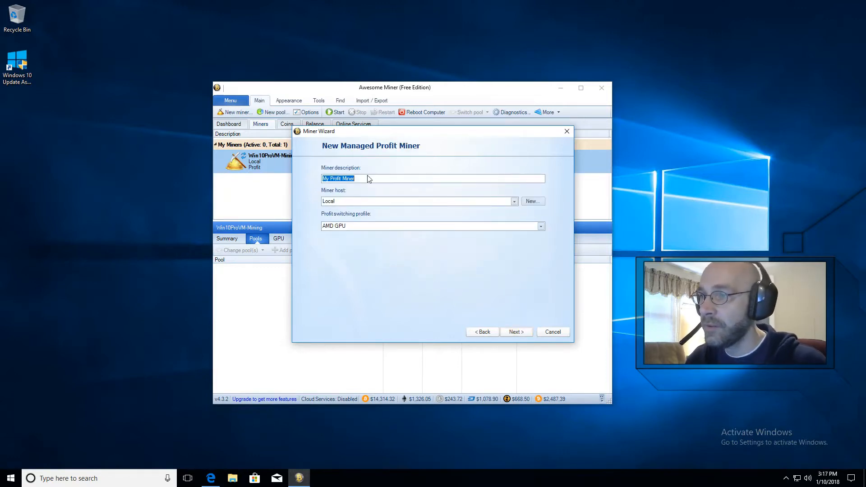
text(Miner1)
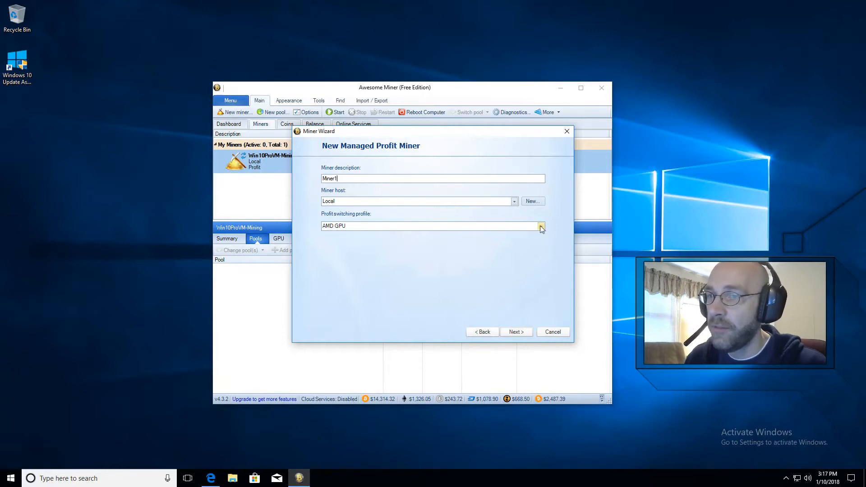
click(540, 226)
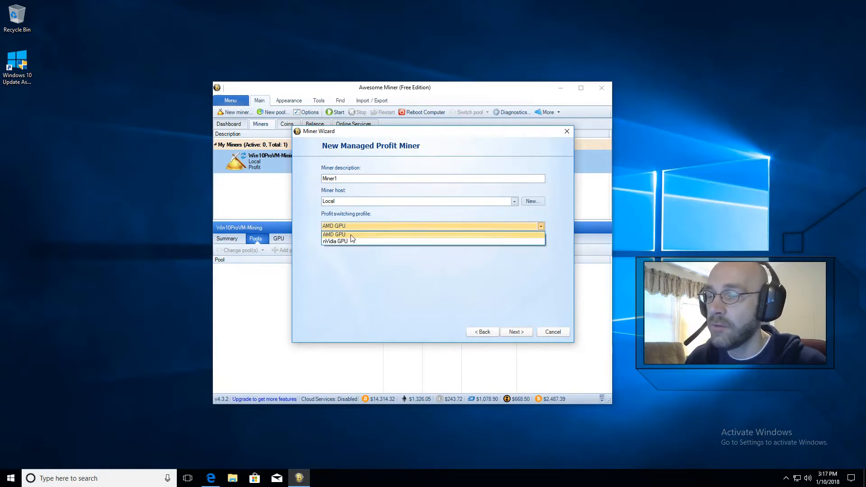
mouse_move(336, 242)
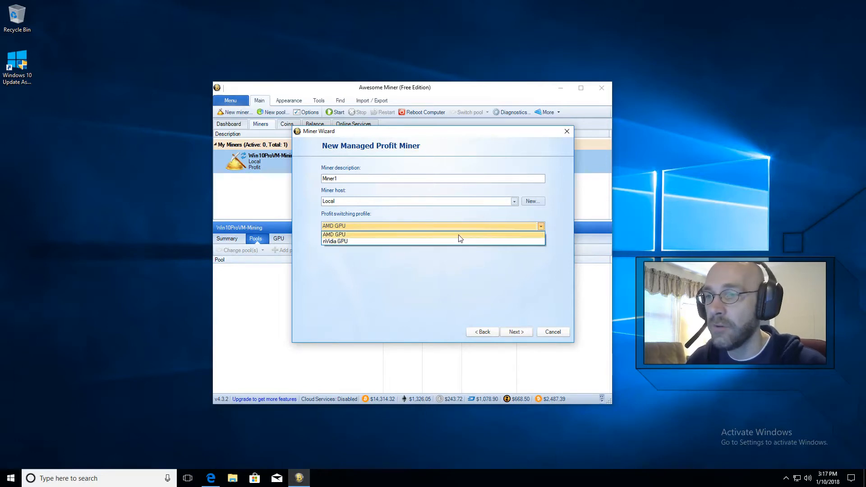
click(514, 331)
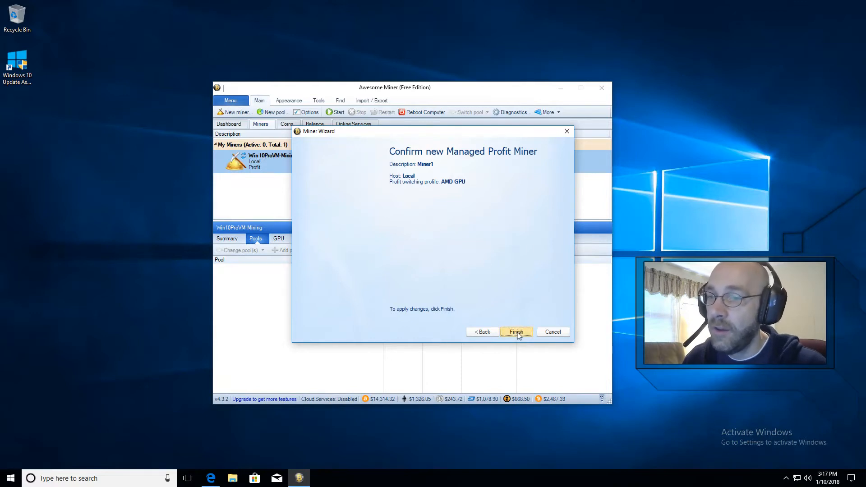
click(516, 331)
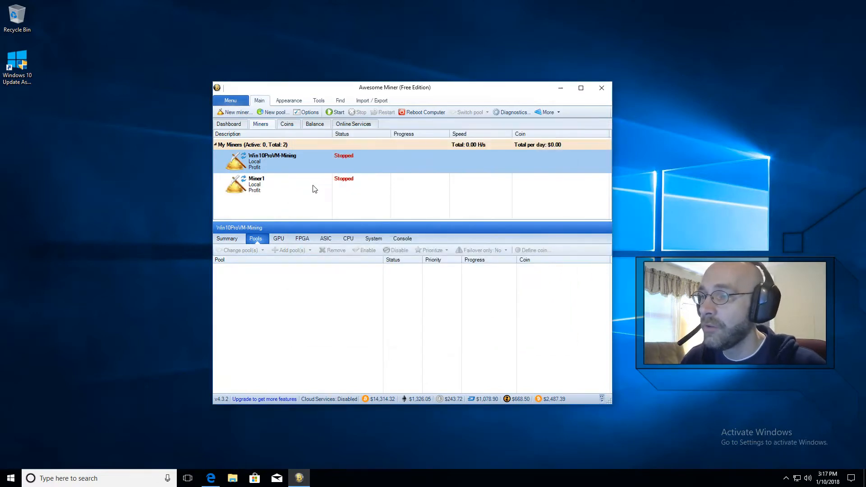
- Start a new pool for Miner1 described as MUSICCOIN-MPH and return to the browser
click(271, 184)
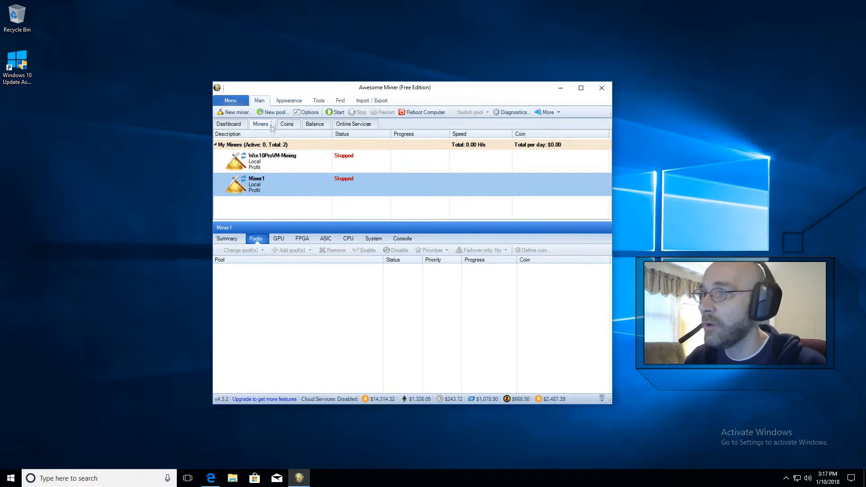
click(275, 112)
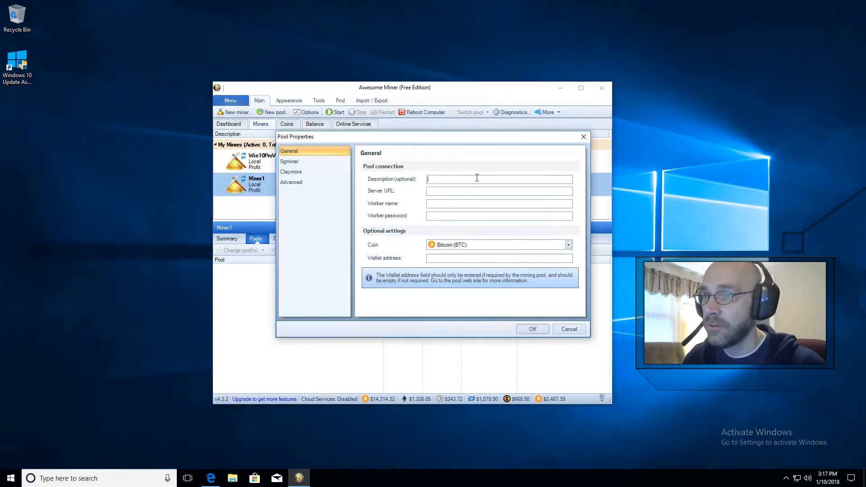
text(MUSI)
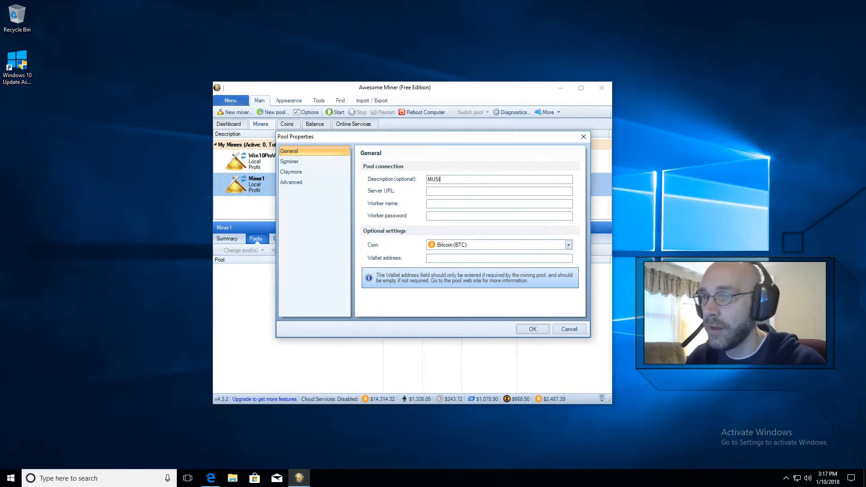
text(CCOIN)
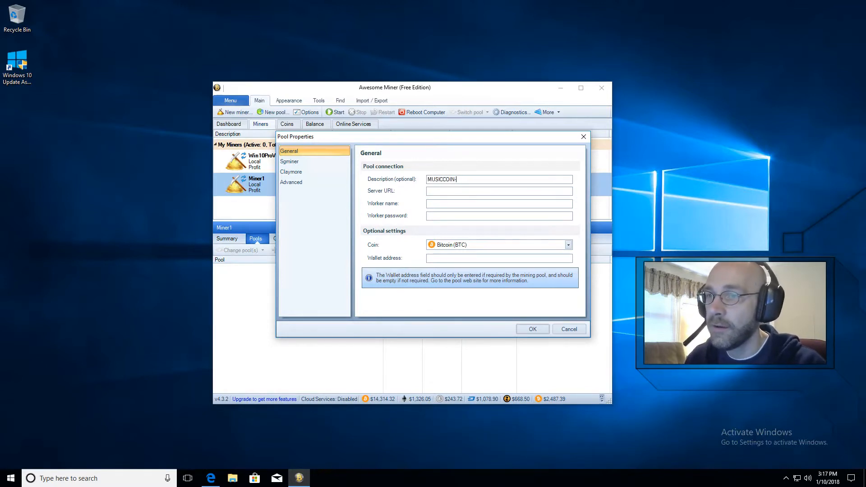
text(-MPH)
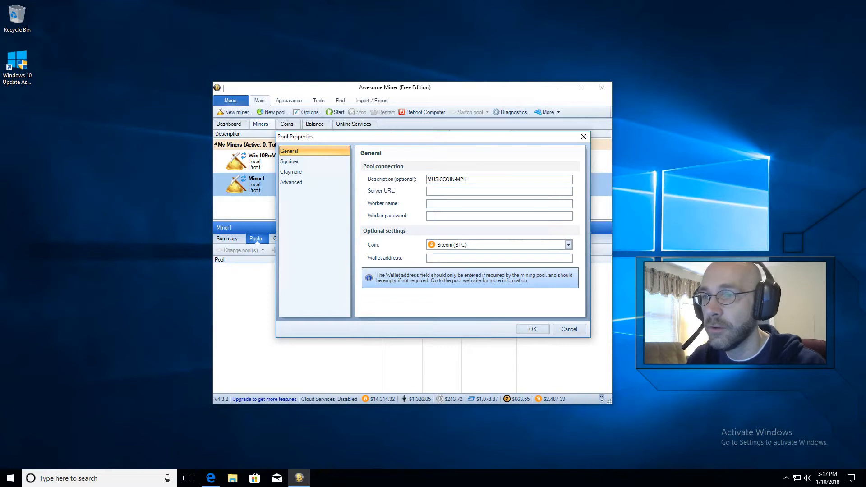
click(498, 190)
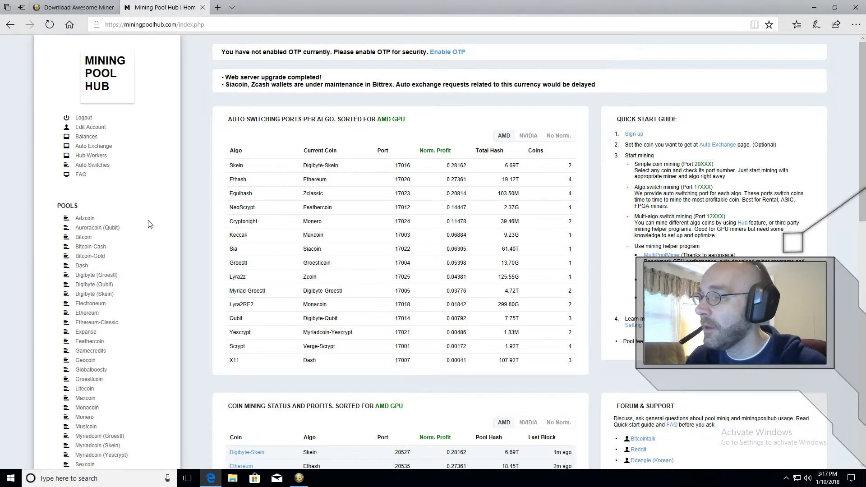
scroll(down, 3)
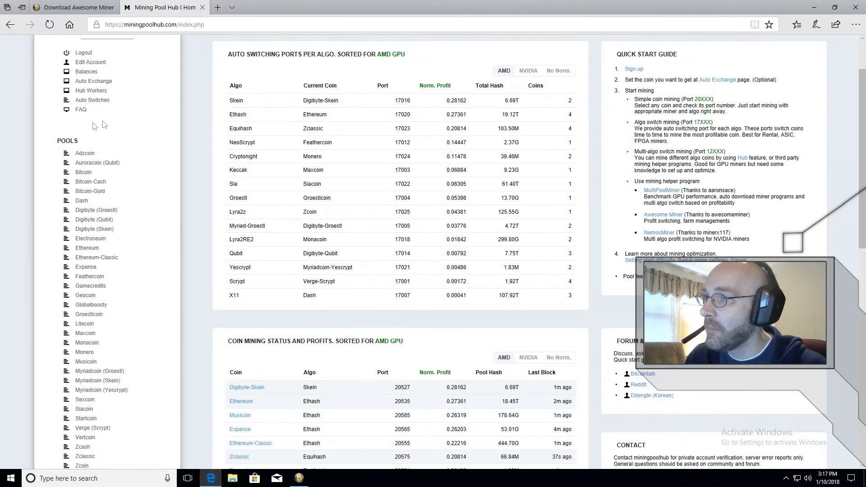
mouse_move(89, 191)
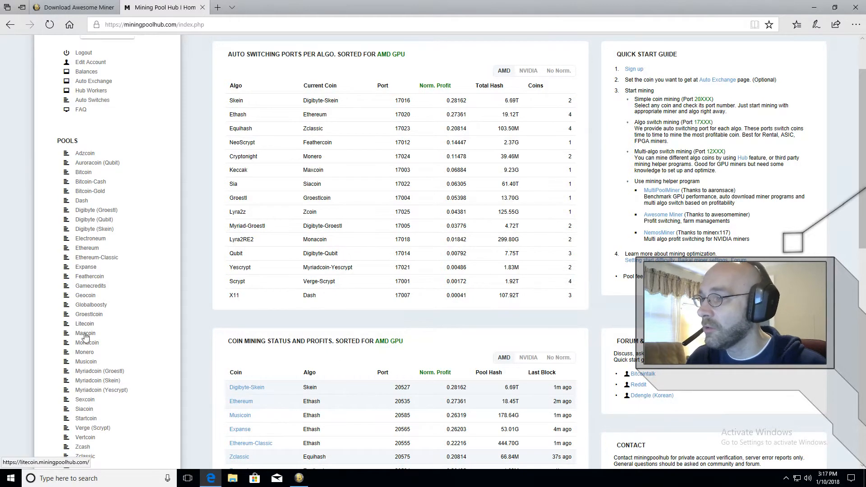
mouse_move(86, 361)
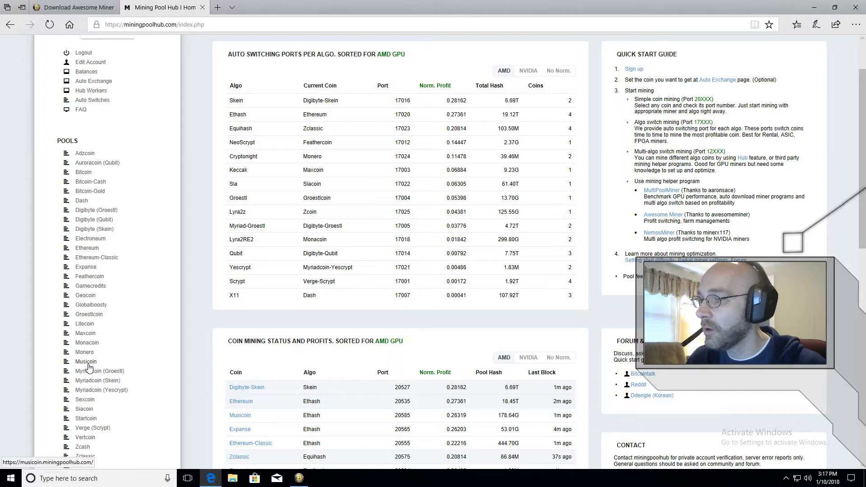
- View the Musicoin pool's miner settings, server addresses and Claymore port details
click(84, 361)
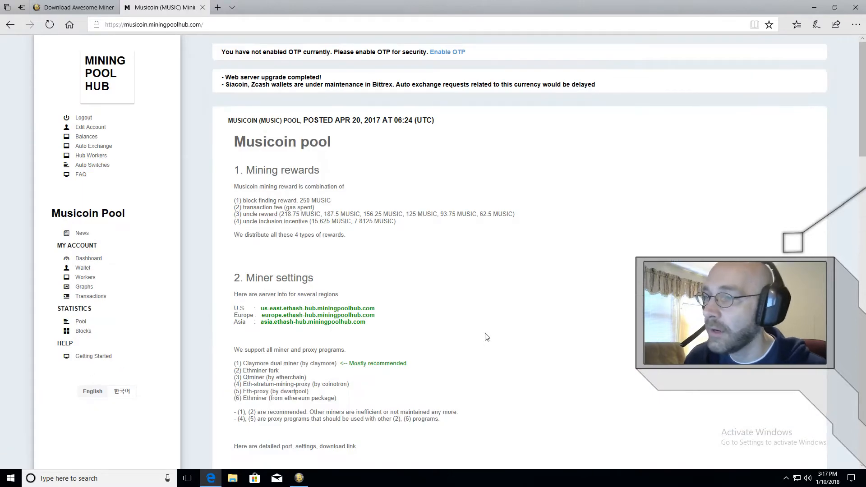
scroll(down, 3)
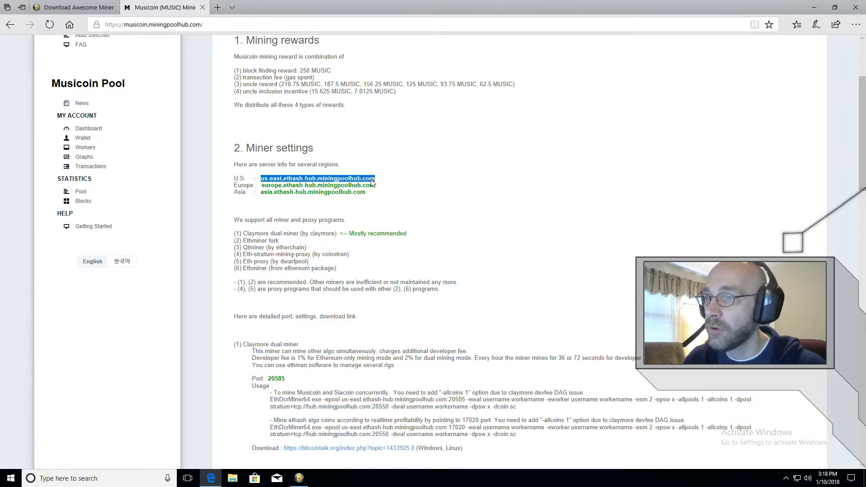
mouse_move(355, 245)
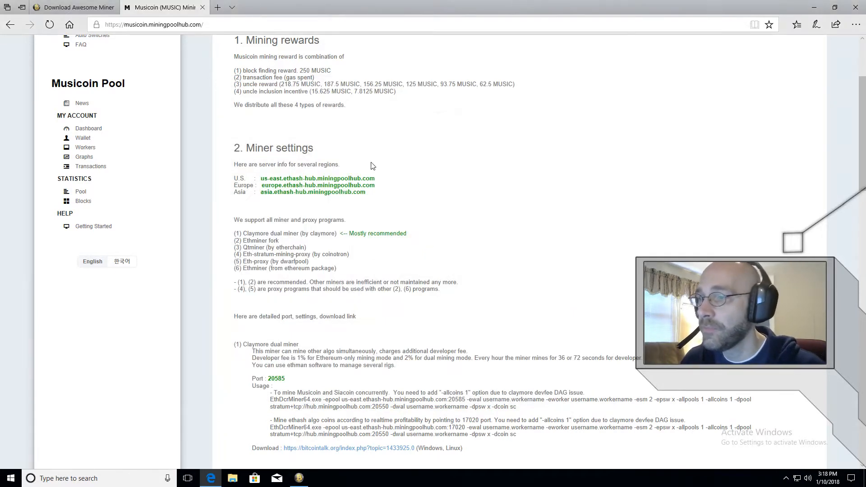
scroll(down, 3)
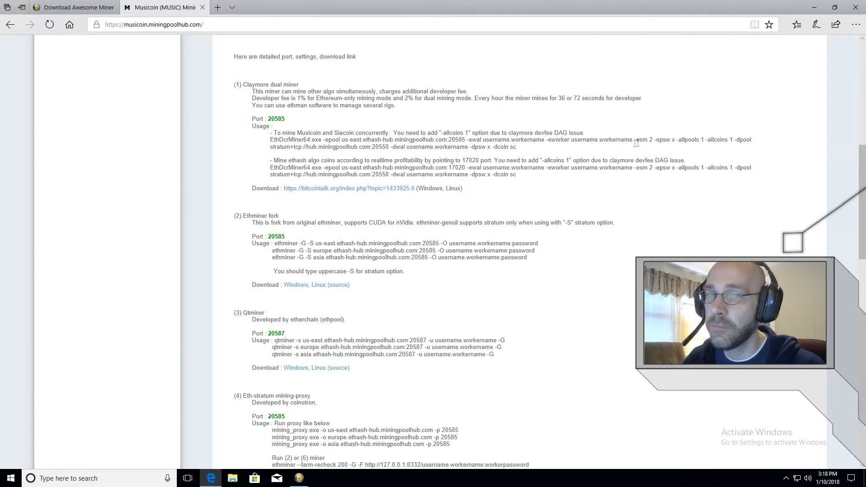
mouse_move(648, 147)
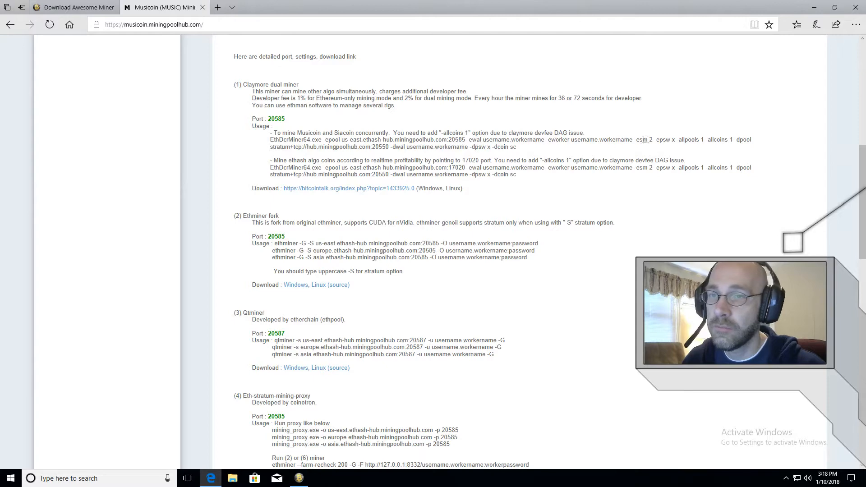
mouse_move(548, 182)
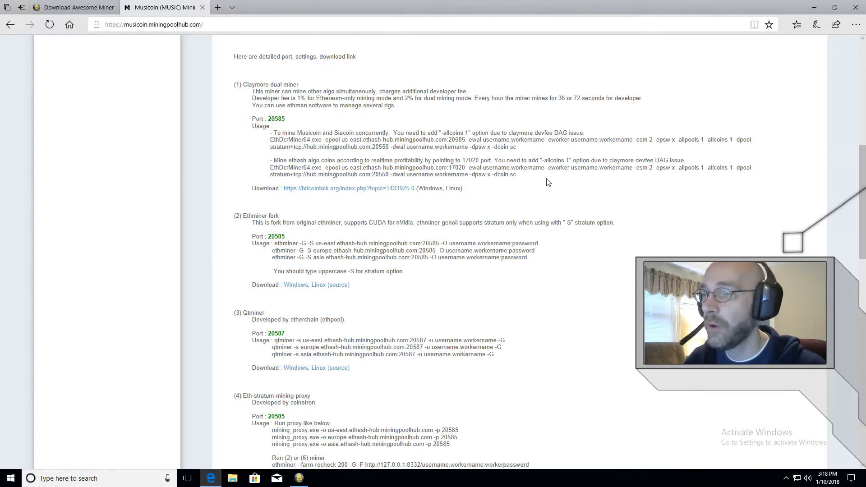
- Append the copied port 20586 to the us-east Musicoin server URL
scroll(down, 3)
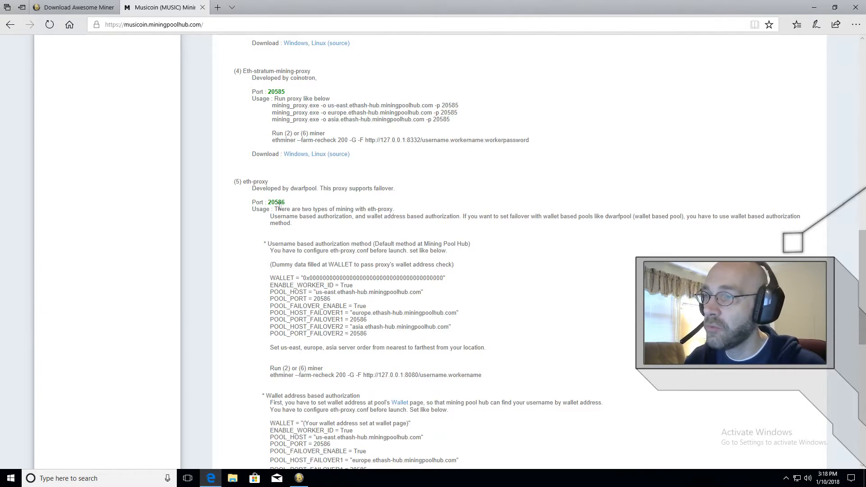
double_click(276, 201)
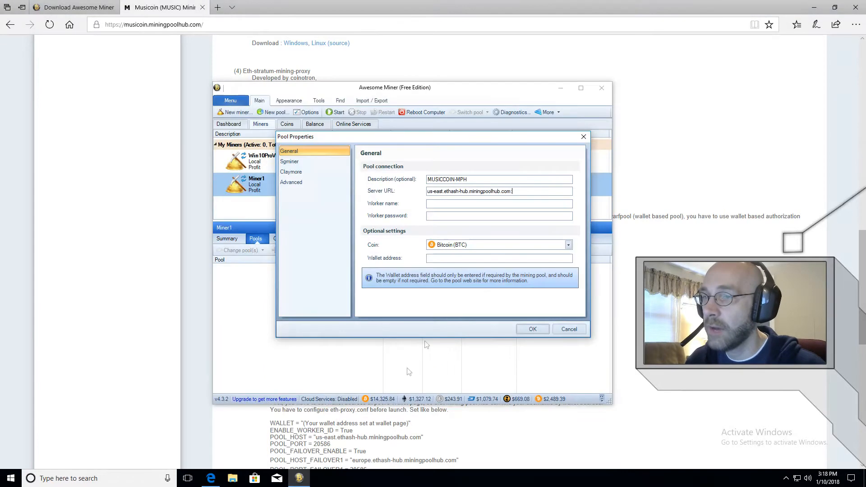
right_click(498, 190)
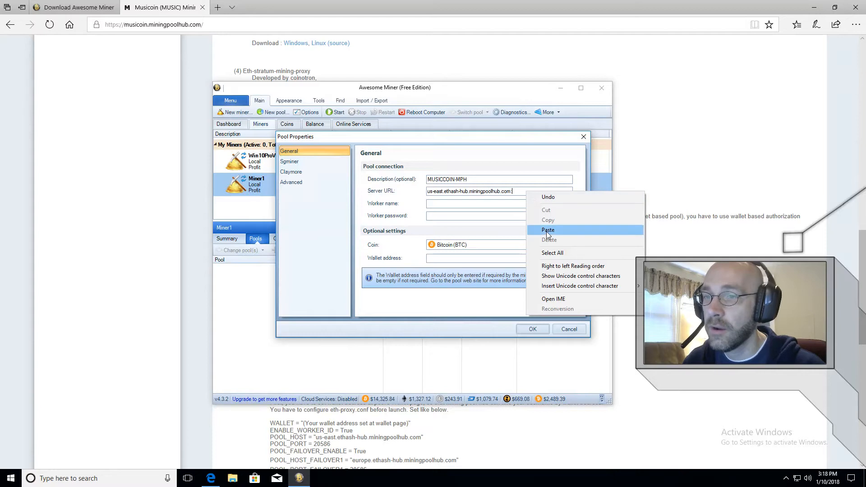
click(547, 230)
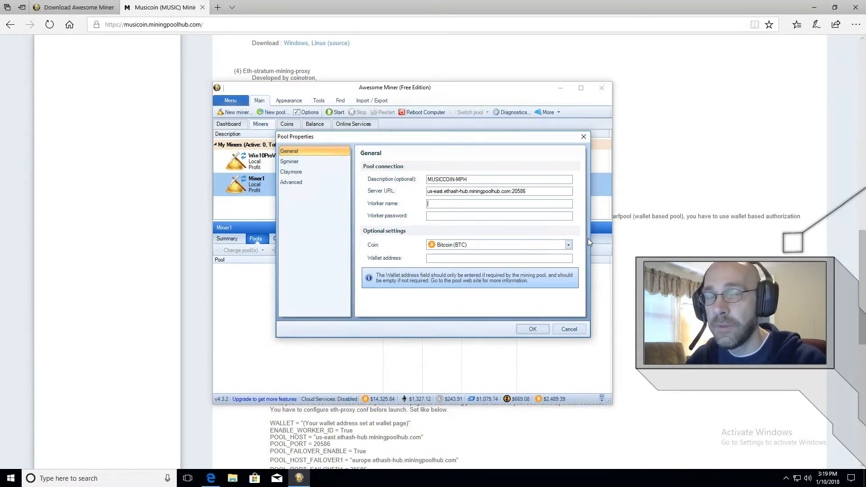
- Enter worker name GooseTech.Miner1 and worker password x
text(G)
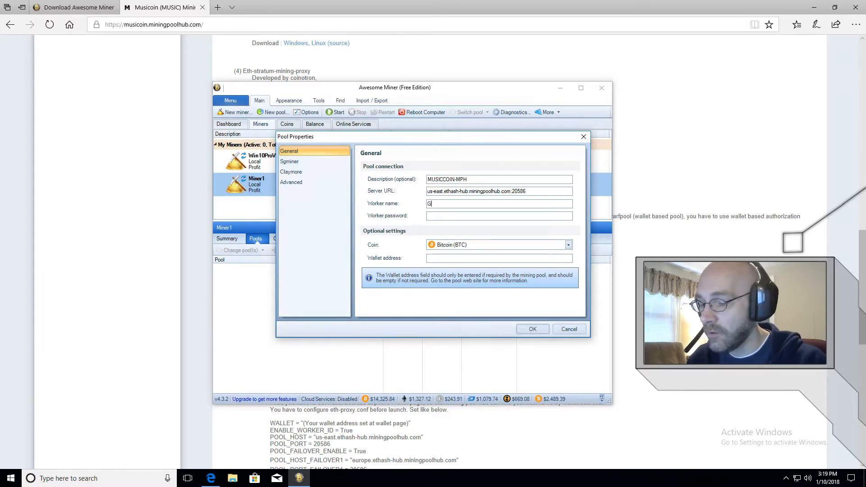
text(ooseTech)
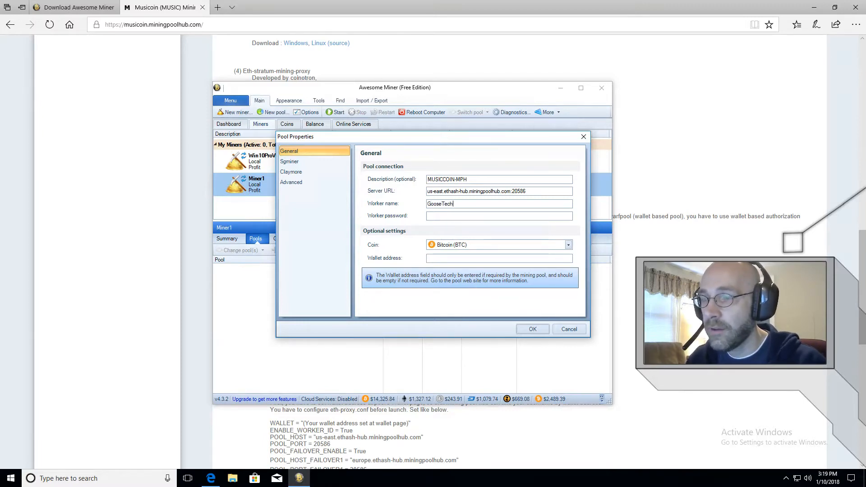
text(.Miner1)
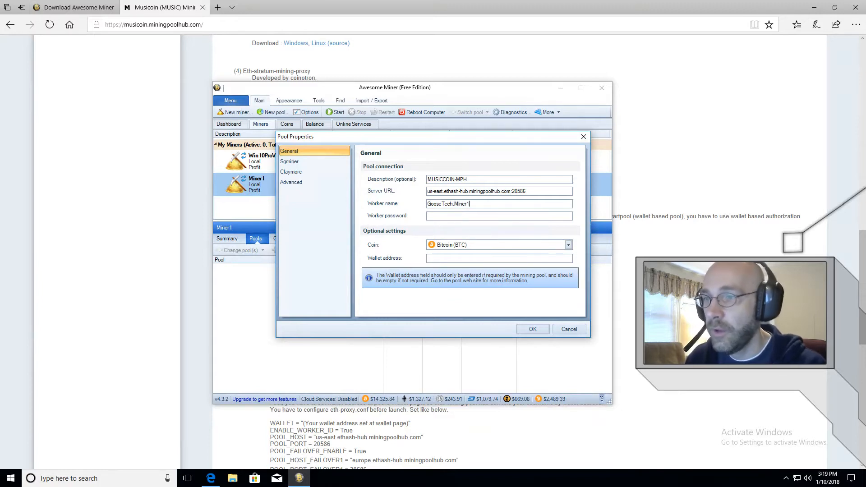
click(497, 215)
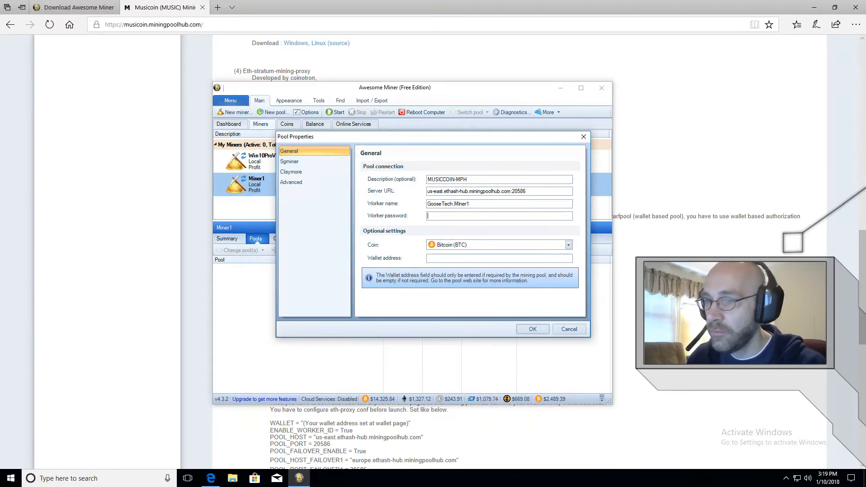
text(x)
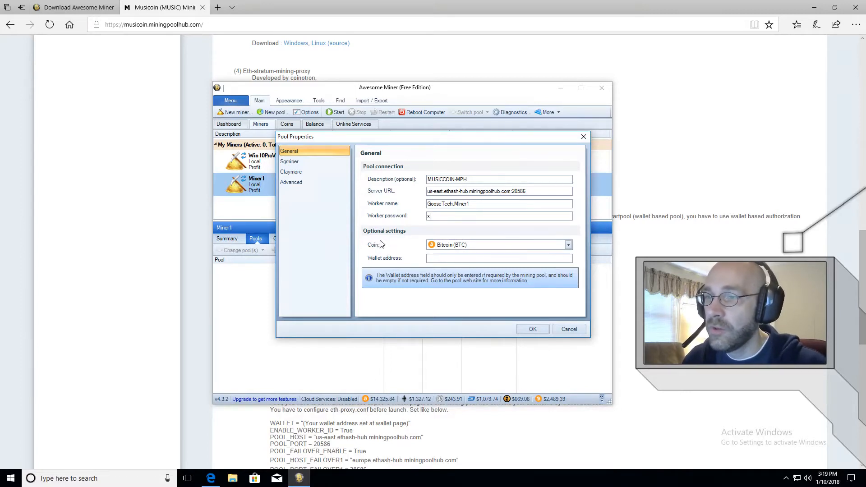
- Choose Musicoin (MUSIC) as the pool's coin and save the pool
click(568, 244)
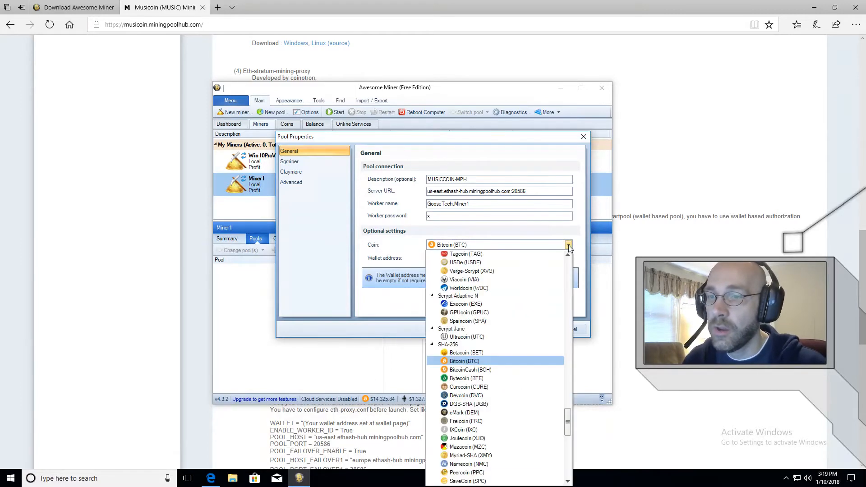
scroll(down, 3)
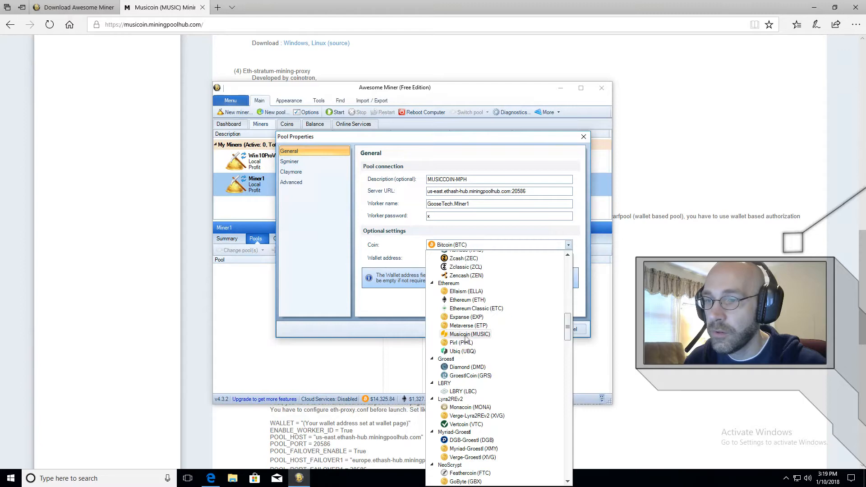
click(469, 333)
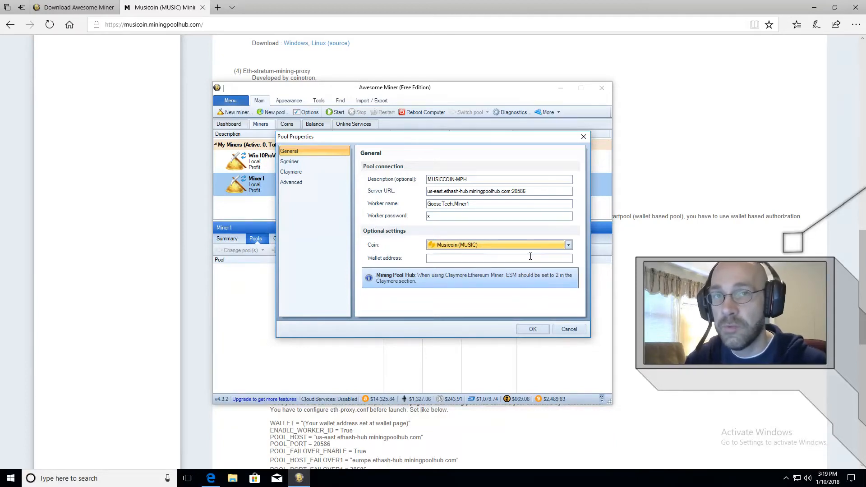
mouse_move(532, 329)
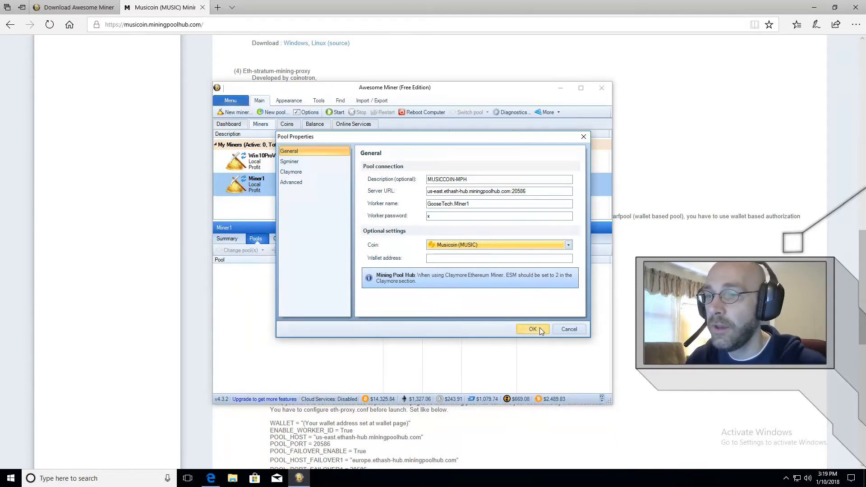
click(532, 329)
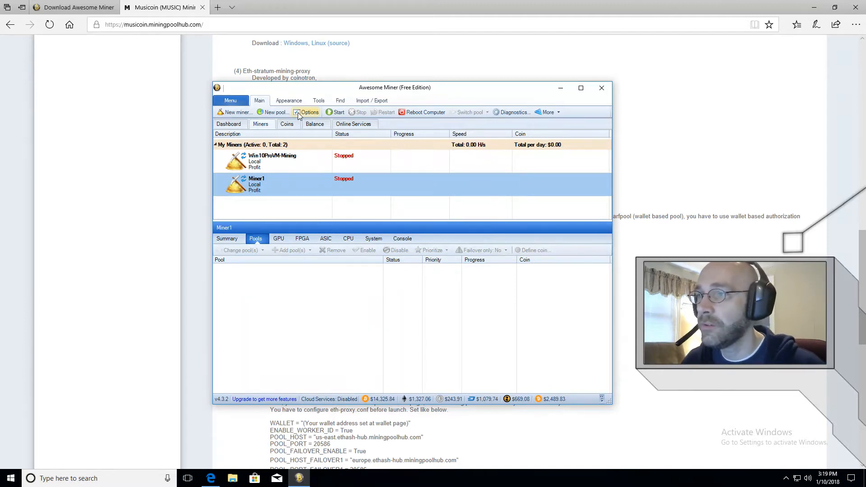
- Set the profit switching interval to 1 minute with custom pools enabled
click(310, 111)
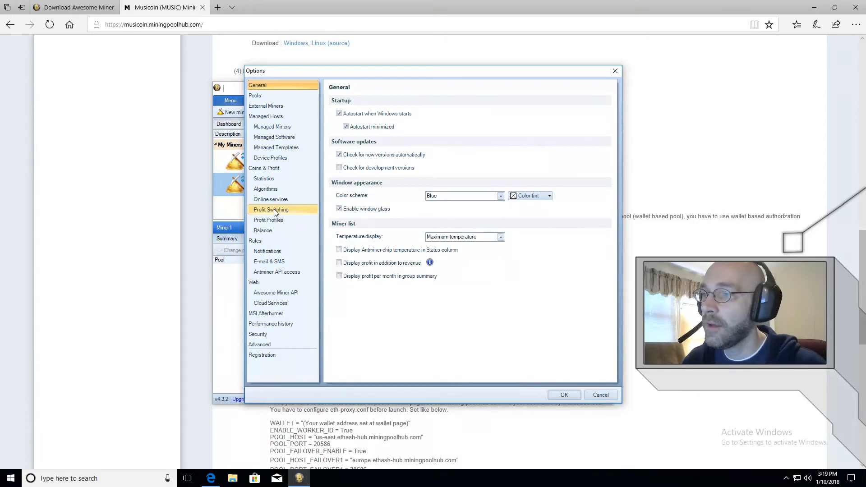
click(271, 210)
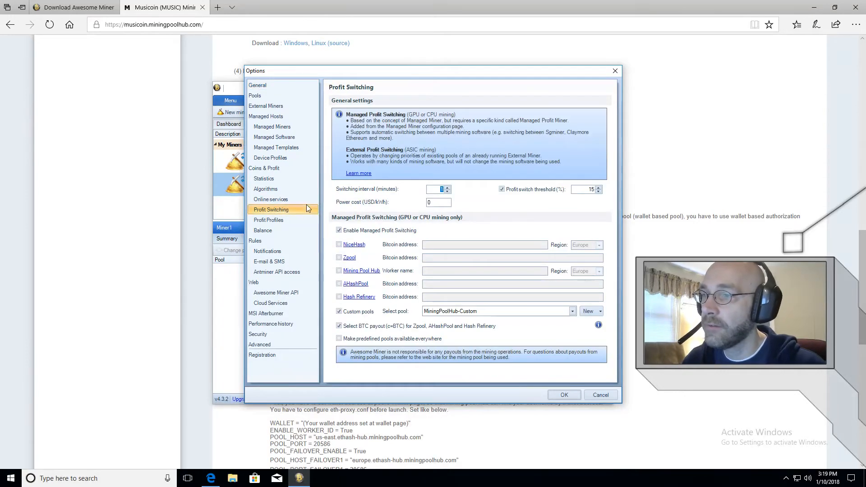
click(338, 230)
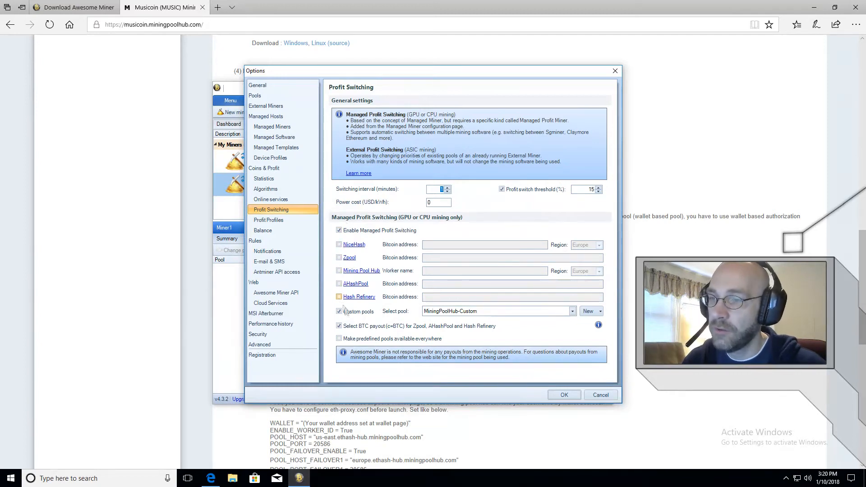
click(338, 311)
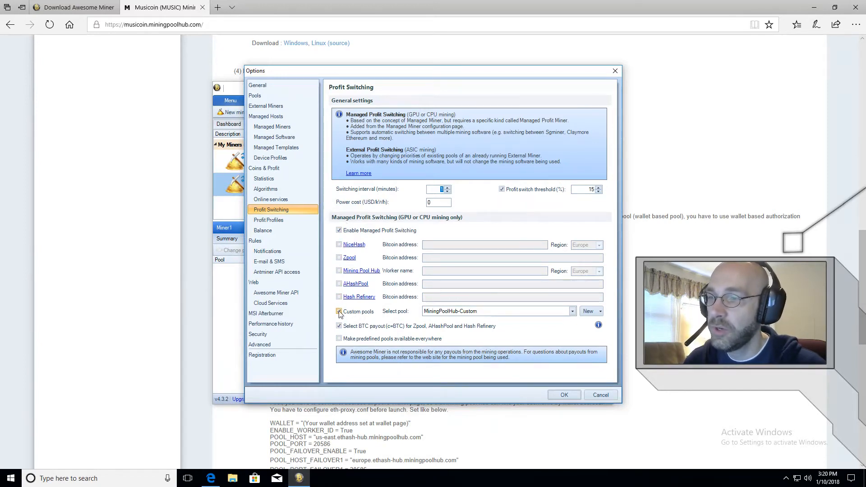
click(338, 311)
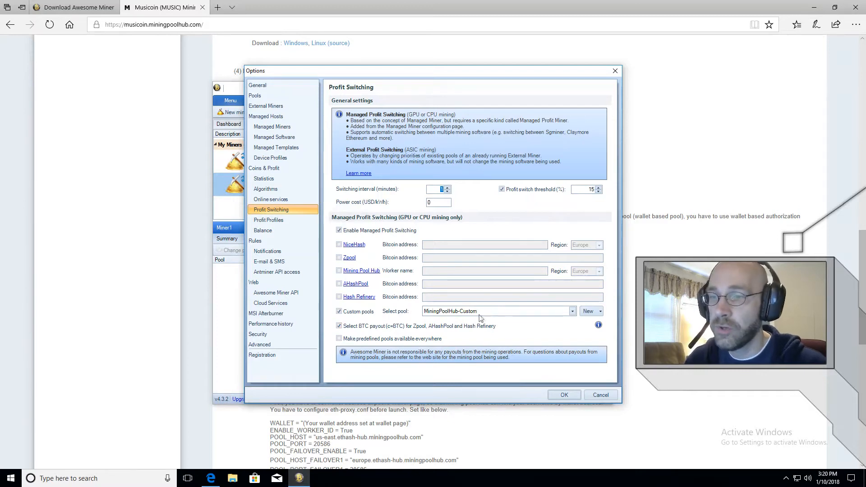
- Select the MUSICCOIN-MPH pool for switching and save the settings
click(572, 311)
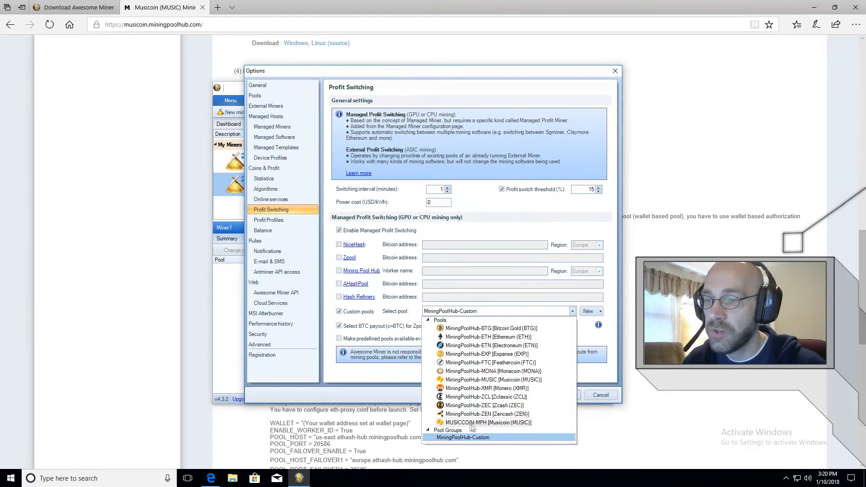
click(488, 422)
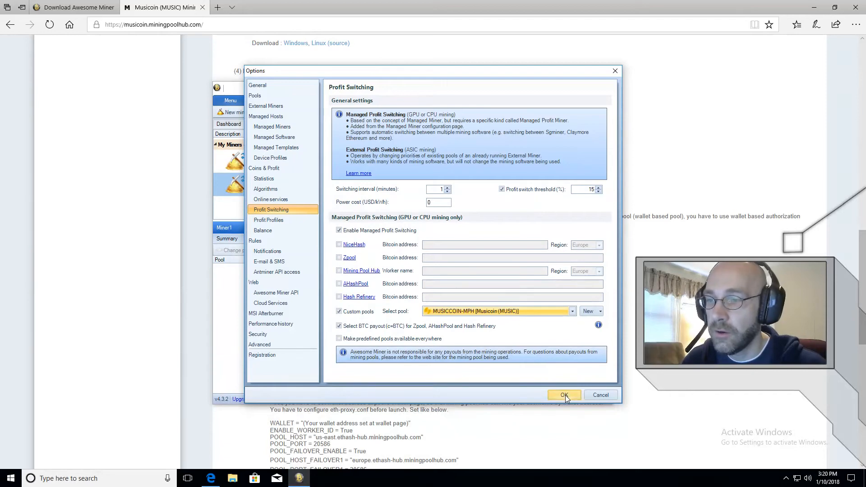
click(563, 394)
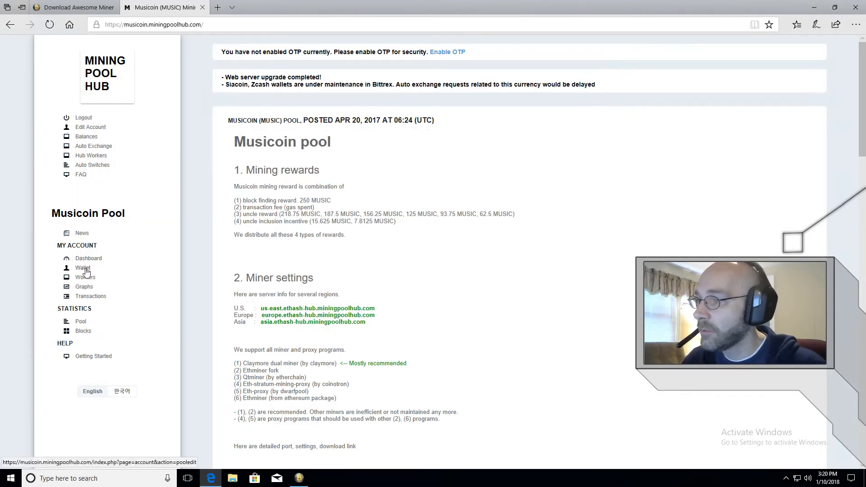
- Show the Musicoin wallet page under My Account
click(82, 268)
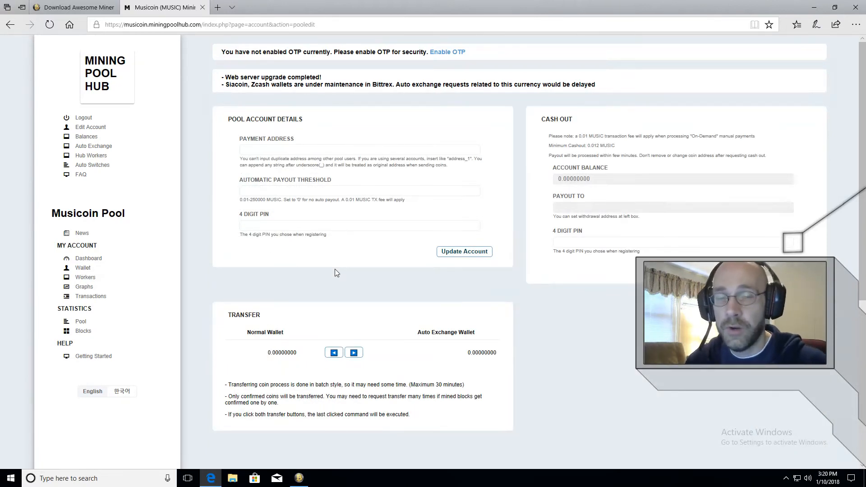
mouse_move(323, 270)
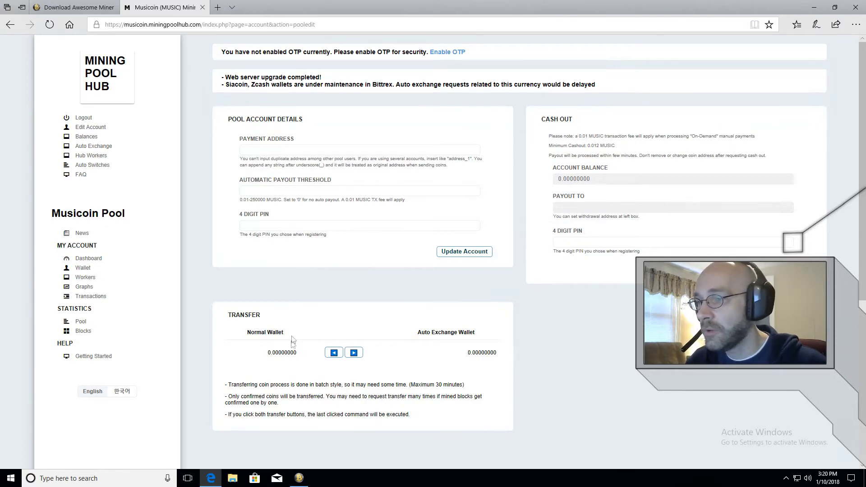
mouse_move(268, 360)
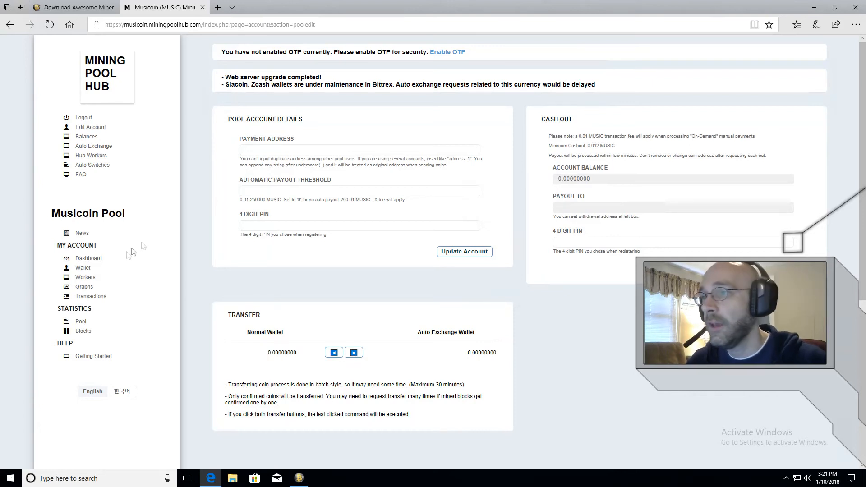
- Begin entering the payment address and automatic payout threshold fields
click(359, 150)
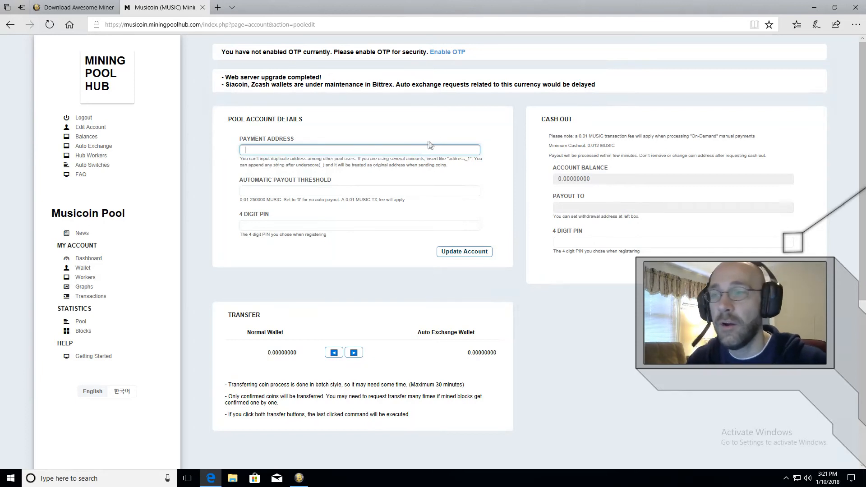
click(359, 190)
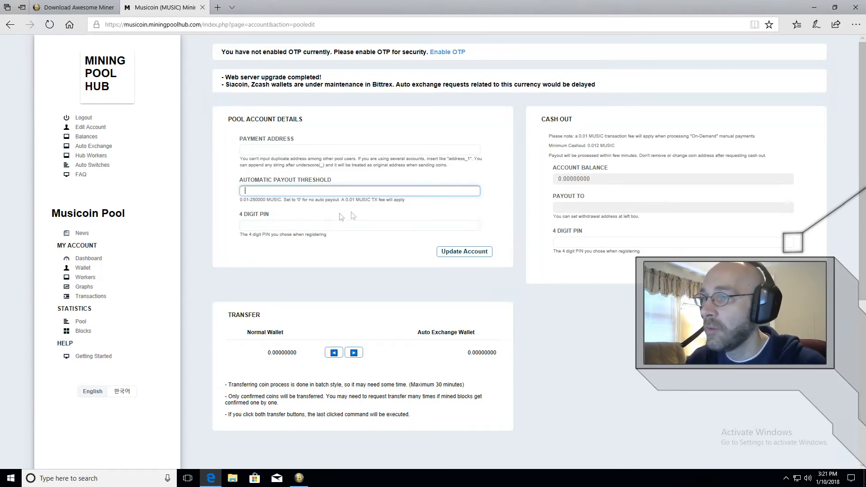
mouse_move(351, 208)
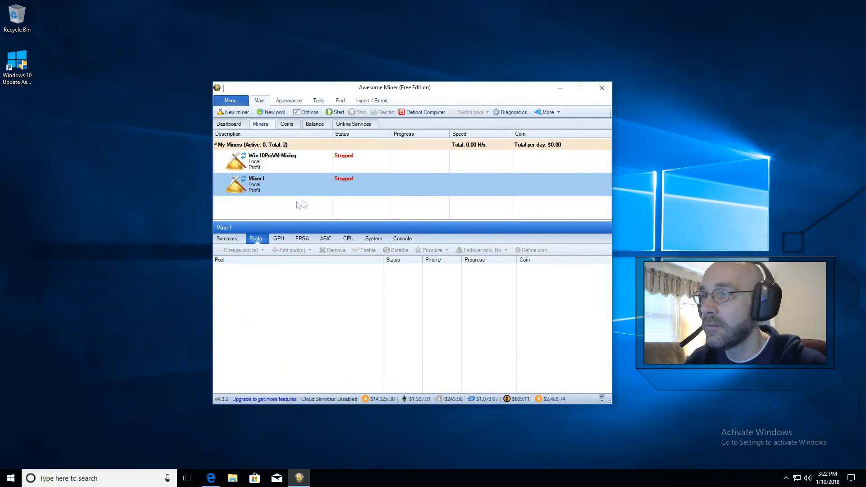
mouse_move(335, 112)
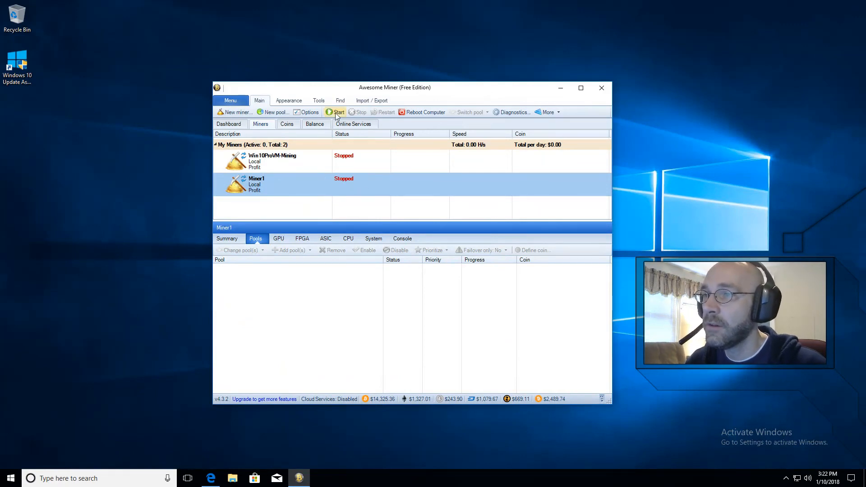